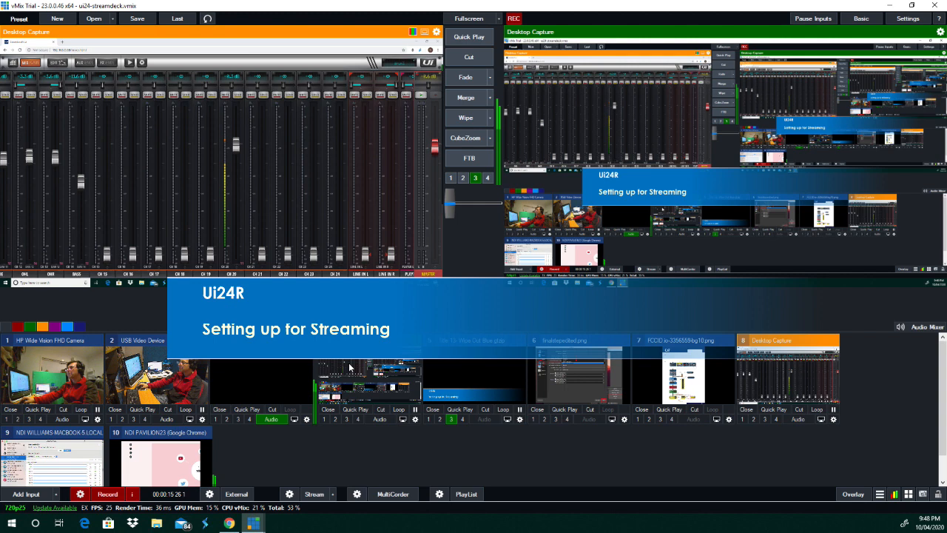
{"action": "mouse_move", "coordinate": [464, 372]}
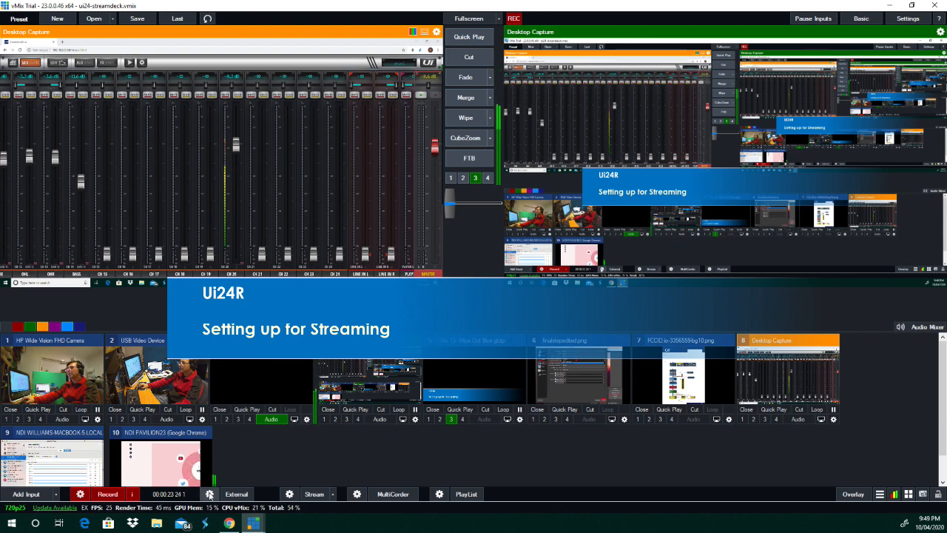
Step: Switch to the browser with the Ui24 web mixer and its MIX view
{"action": "left_click", "coordinate": [926, 327]}
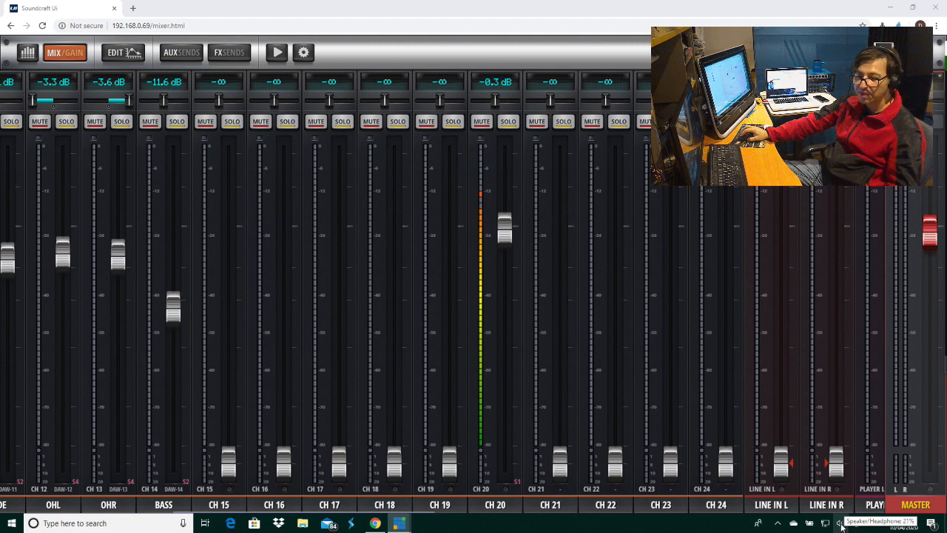
Step: Review the playback device list with the Ui24 USB outputs and set the CH 20 fader to 0.0 dB
{"action": "left_click", "coordinate": [840, 522]}
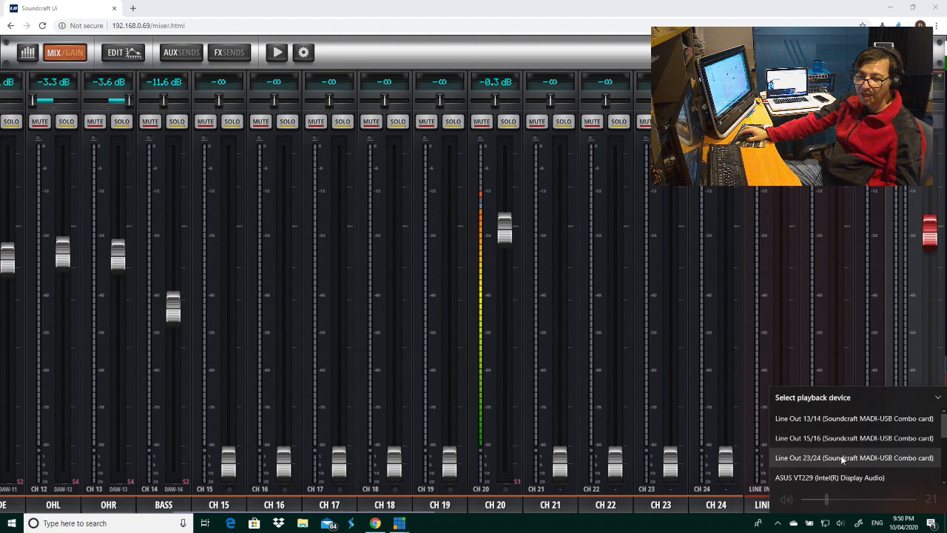
{"action": "scroll", "scroll_direction": "down", "scroll_amount": 3}
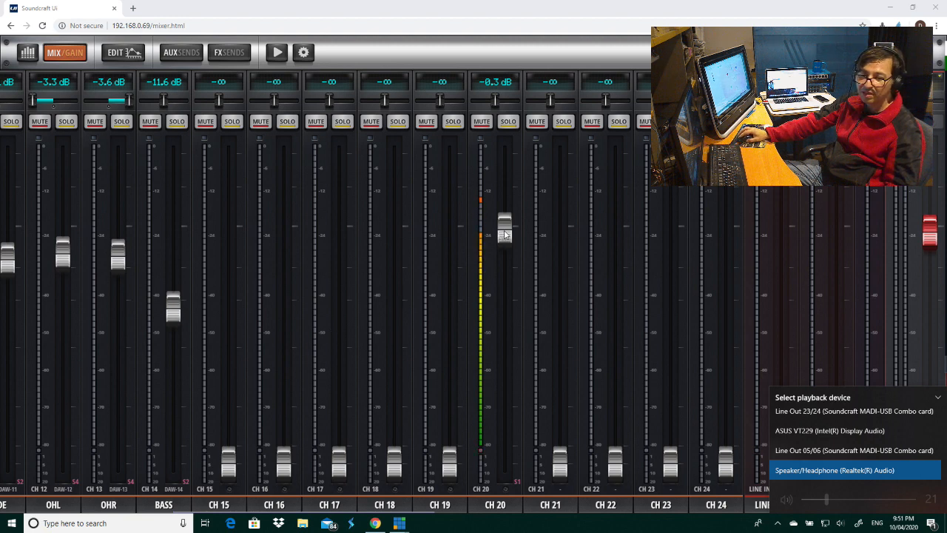
{"action": "left_click_drag", "start_coordinate": [504, 219], "coordinate": [504, 375]}
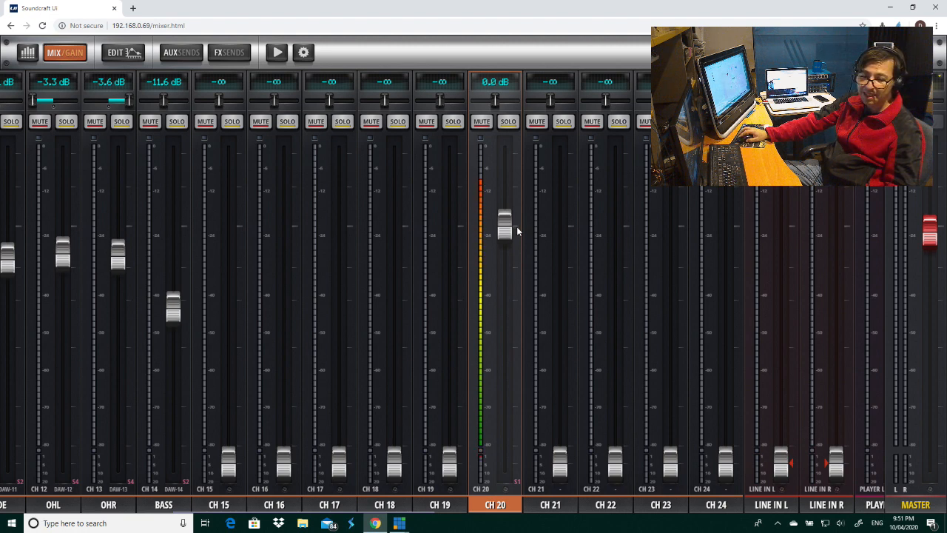
{"action": "mouse_move", "coordinate": [734, 290]}
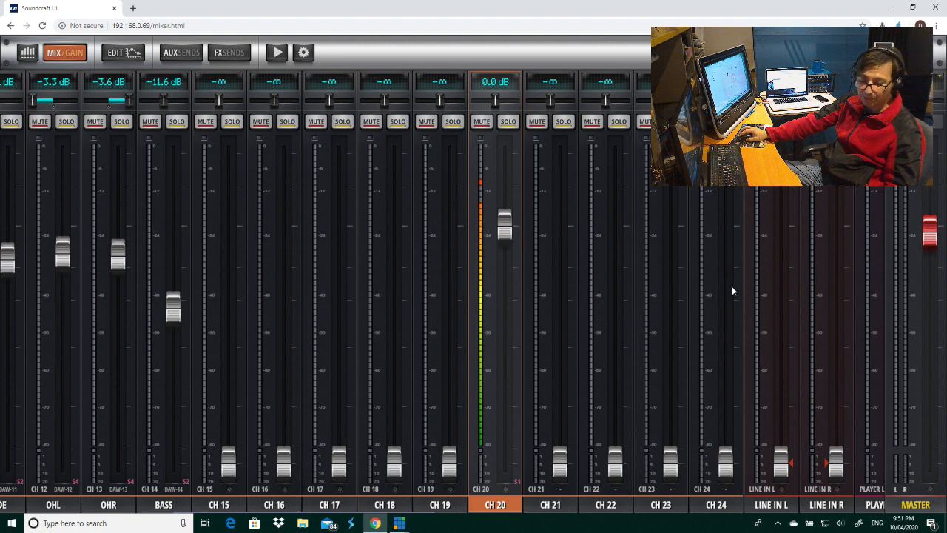
{"action": "mouse_move", "coordinate": [744, 293]}
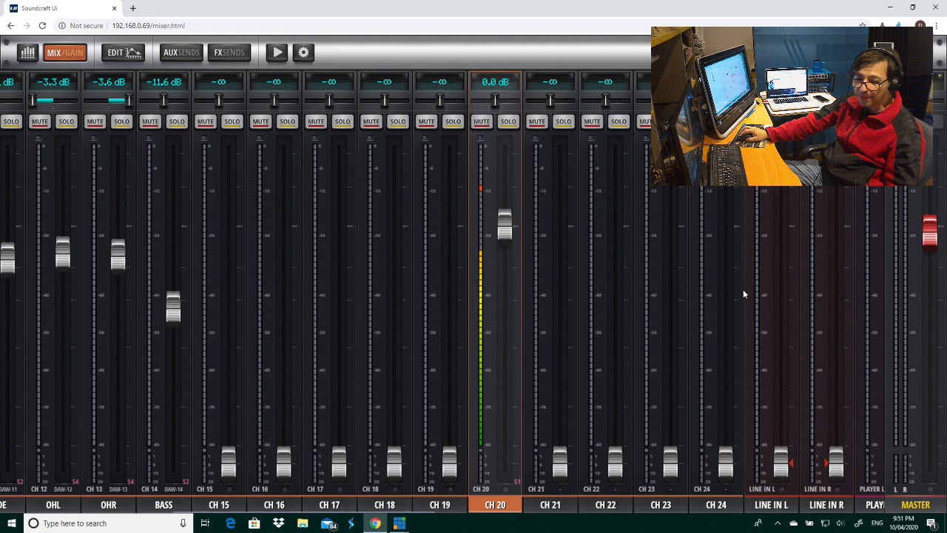
{"action": "mouse_move", "coordinate": [749, 294]}
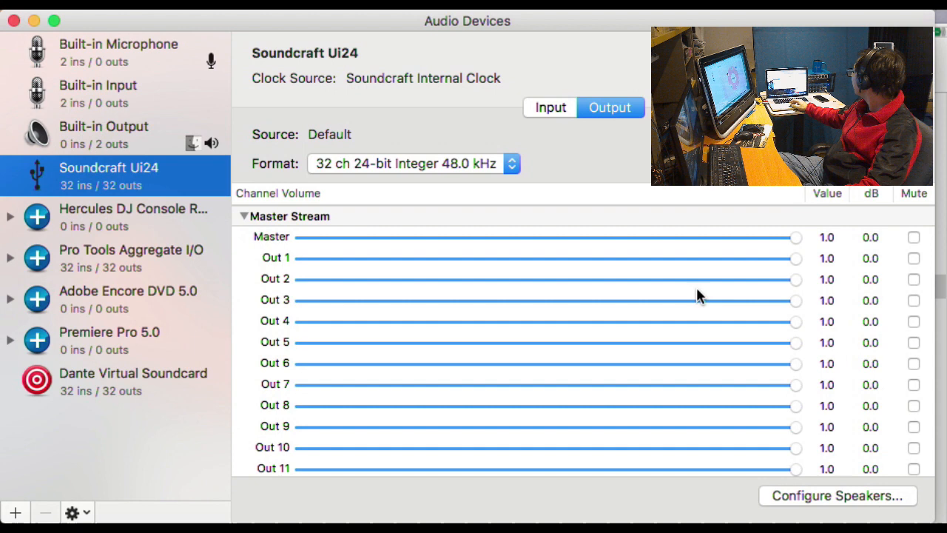
Step: Look over the Ui24 output channels, then show its 32 input channels at 48,000 Hz
{"action": "scroll", "scroll_direction": "down", "scroll_amount": 3}
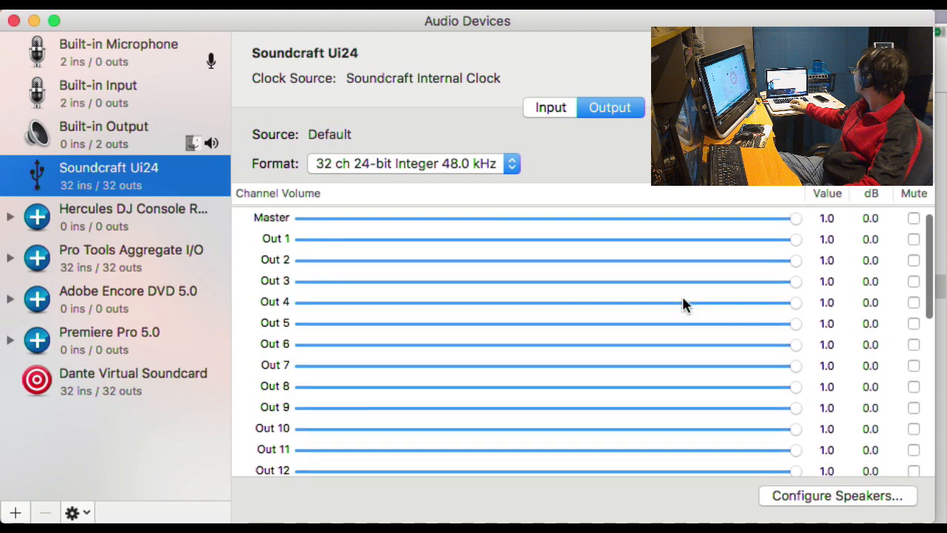
{"action": "left_click", "coordinate": [550, 106]}
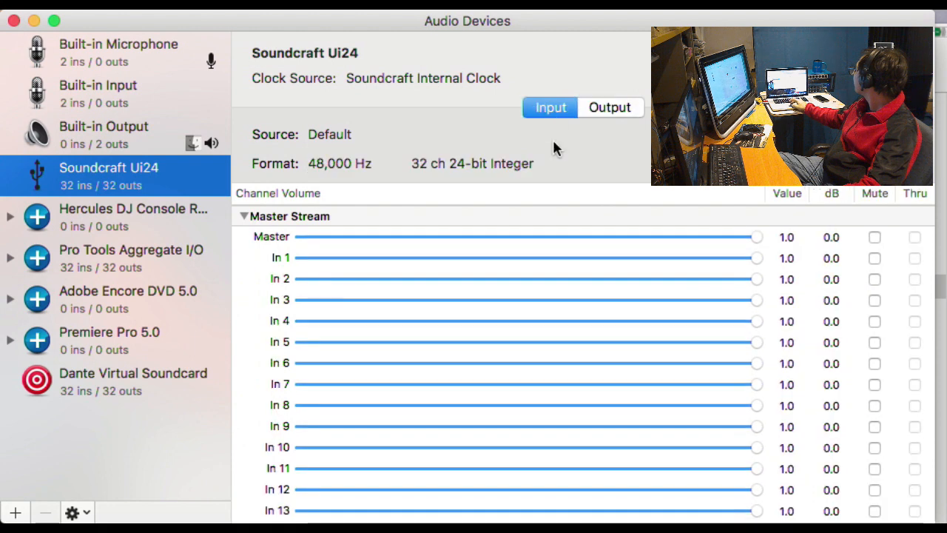
{"action": "scroll", "scroll_direction": "down", "scroll_amount": 3}
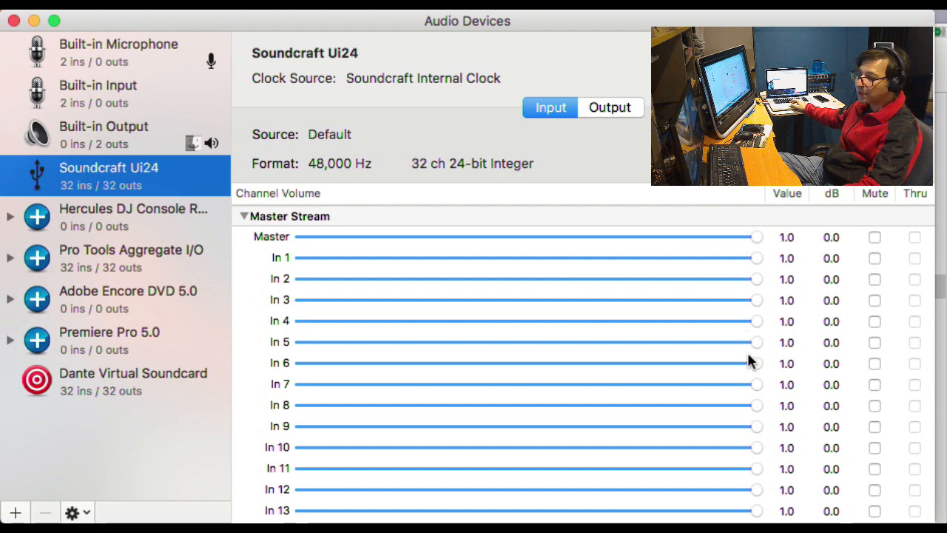
{"action": "mouse_move", "coordinate": [761, 301]}
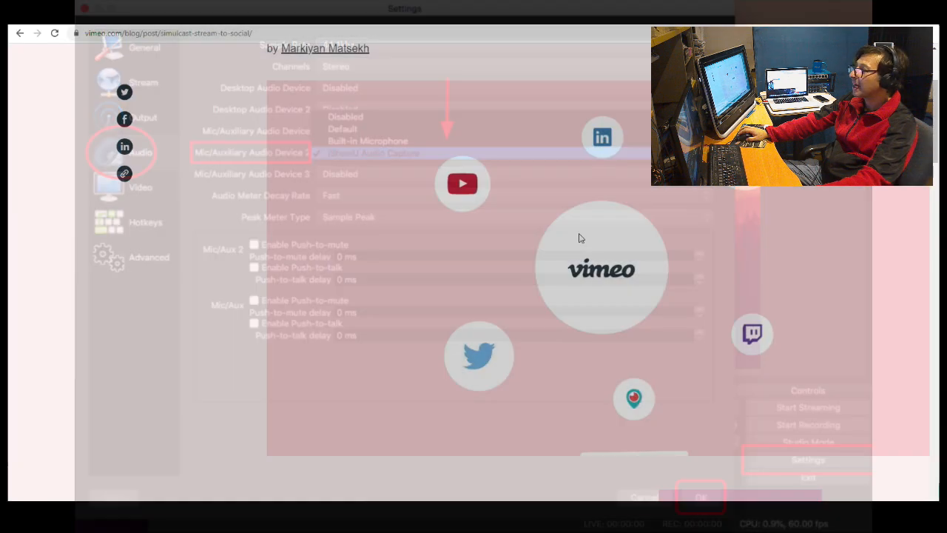
{"action": "left_click", "coordinate": [700, 497]}
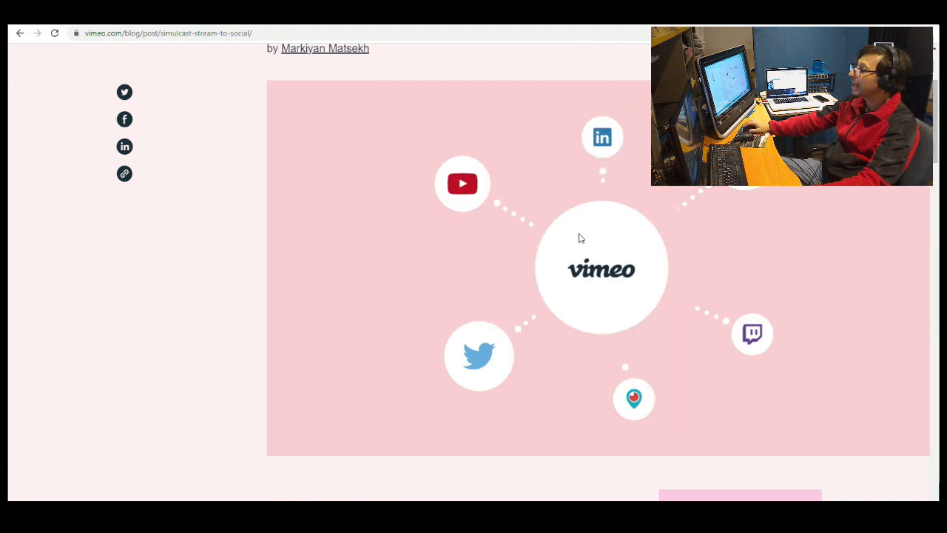
{"action": "scroll", "scroll_direction": "down", "scroll_amount": 3}
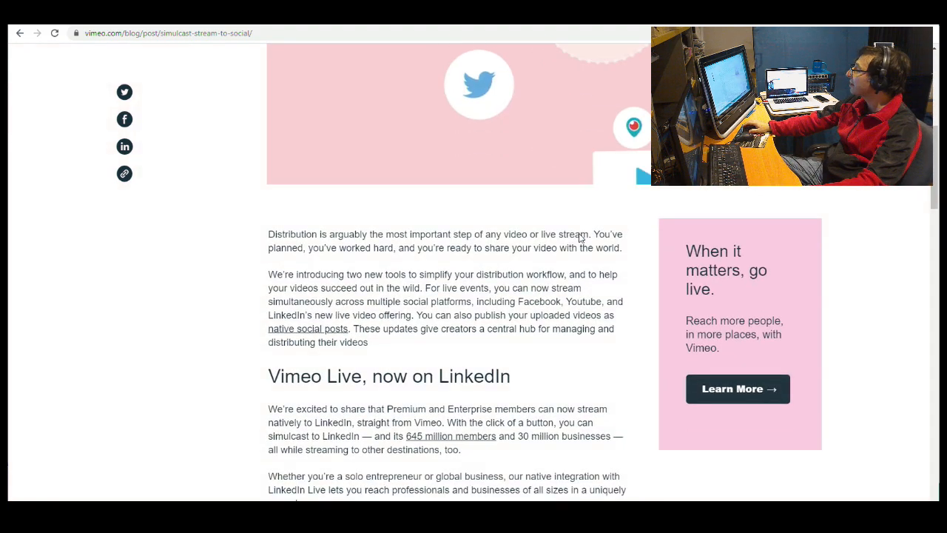
{"action": "scroll", "scroll_direction": "down", "scroll_amount": 3}
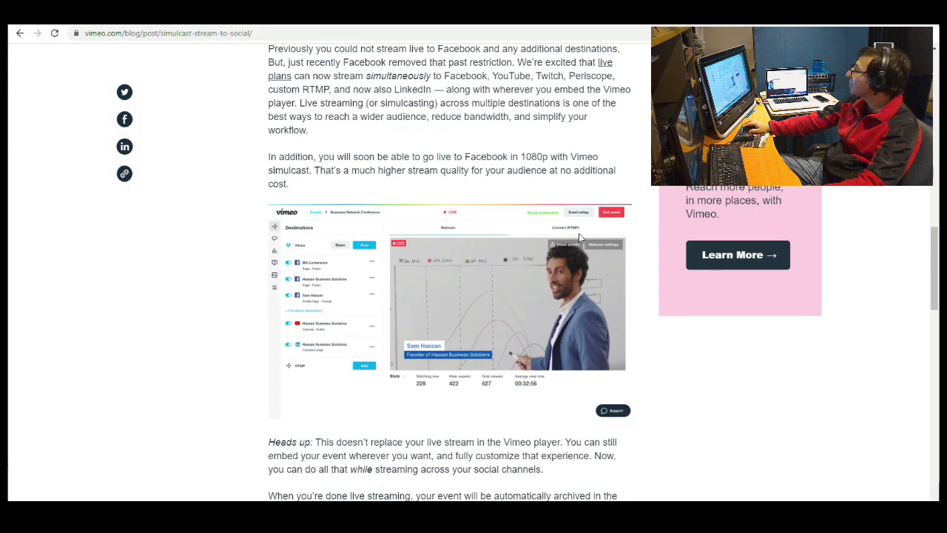
{"action": "scroll", "scroll_direction": "down", "scroll_amount": 3}
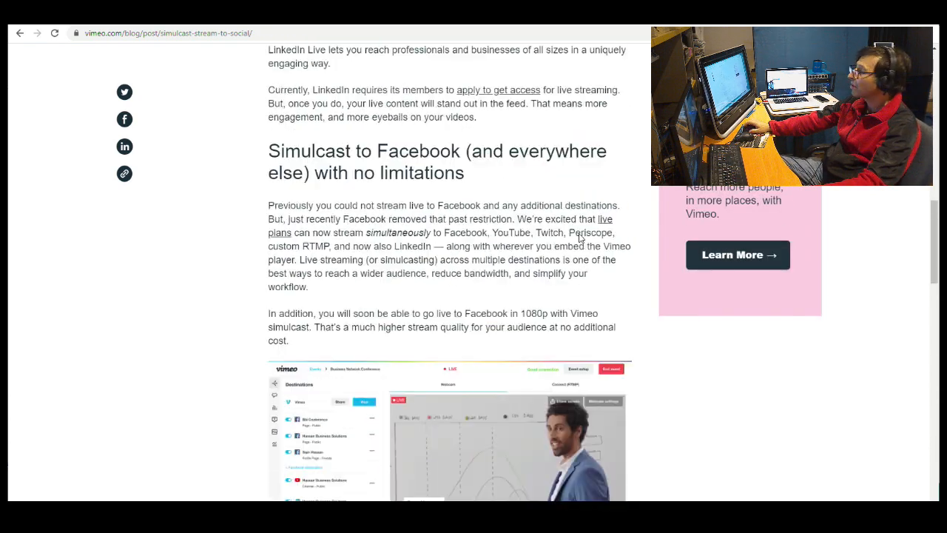
{"action": "scroll", "scroll_direction": "up", "scroll_amount": 3}
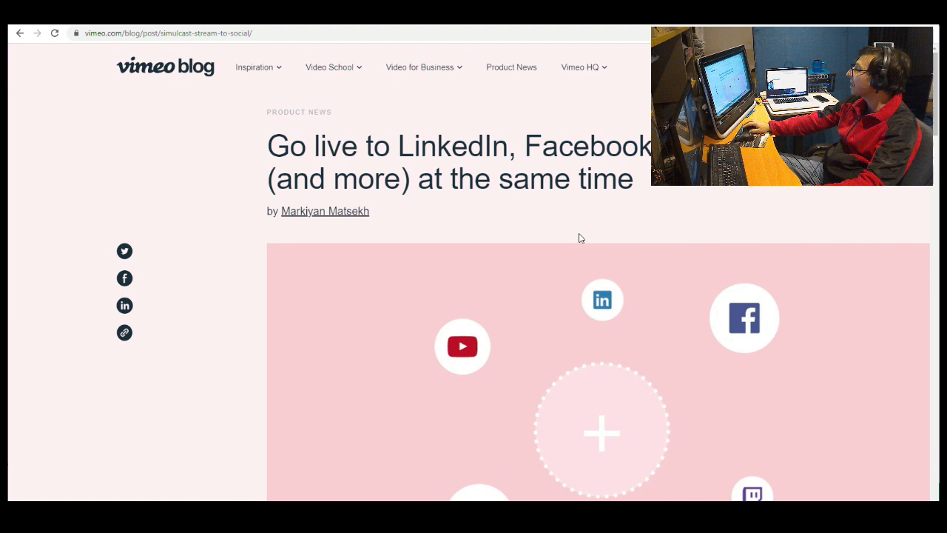
{"action": "scroll", "scroll_direction": "down", "scroll_amount": 3}
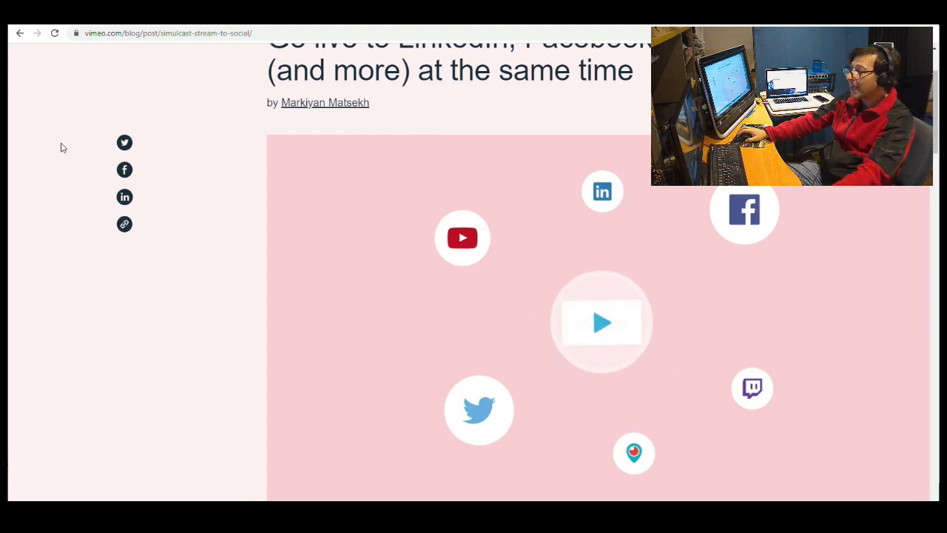
Step: Play the simulcast video in the Vimeo blog article header
{"action": "left_click", "coordinate": [600, 323]}
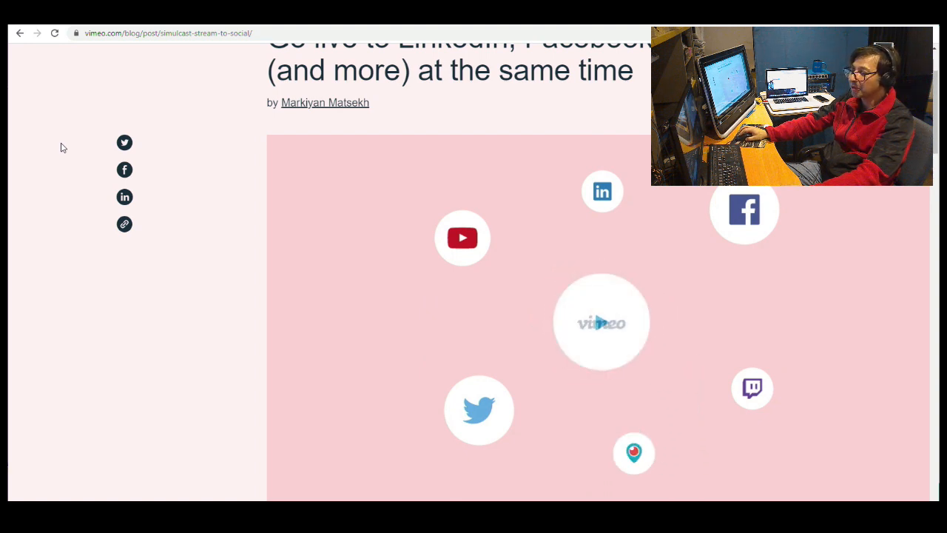
{"action": "mouse_move", "coordinate": [601, 323]}
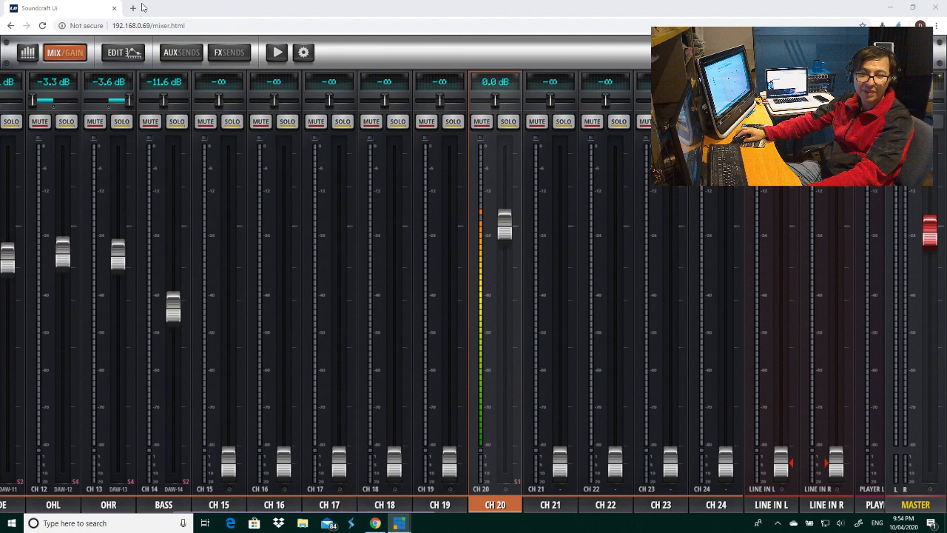
Step: Open facebook.com in a new browser tab to reach the profile timeline
{"action": "left_click", "coordinate": [133, 8]}
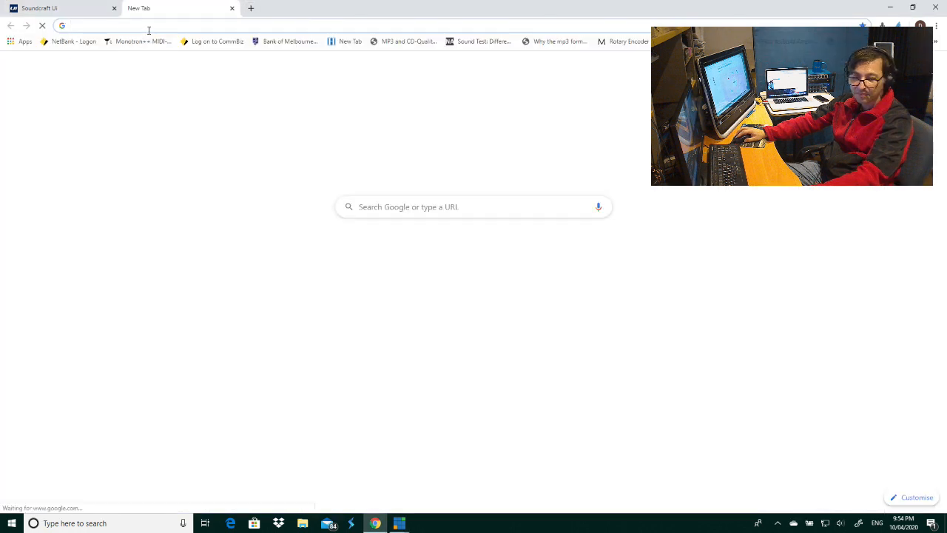
{"action": "type", "text": "facebook.com/Danny.Digital.D"}
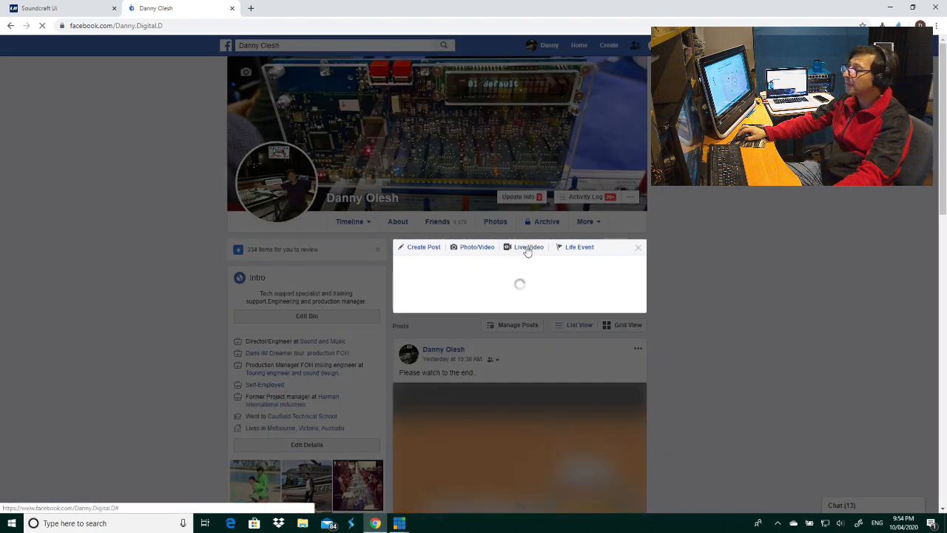
Step: Start a Live Video, dismiss the camera notice and show the timeline, Page or group share choices
{"action": "left_click", "coordinate": [528, 246]}
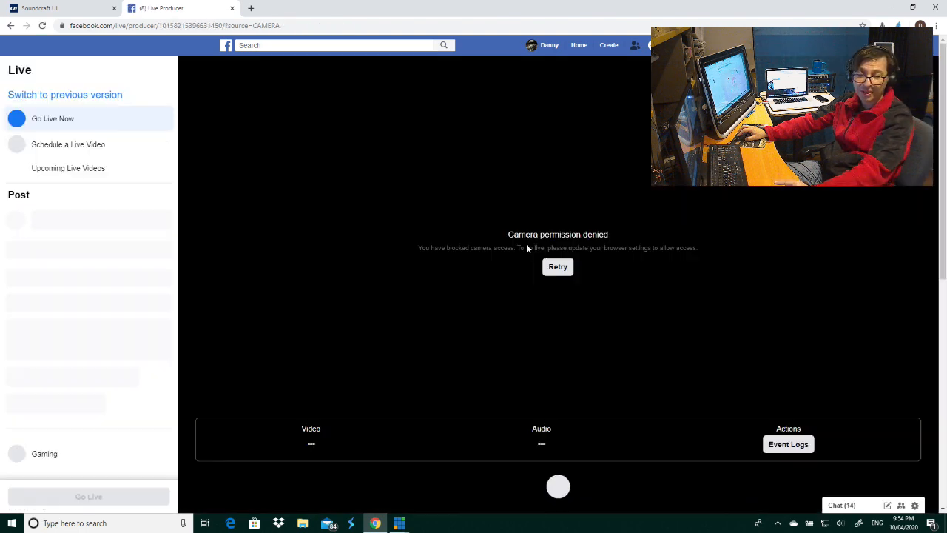
{"action": "left_click", "coordinate": [556, 266]}
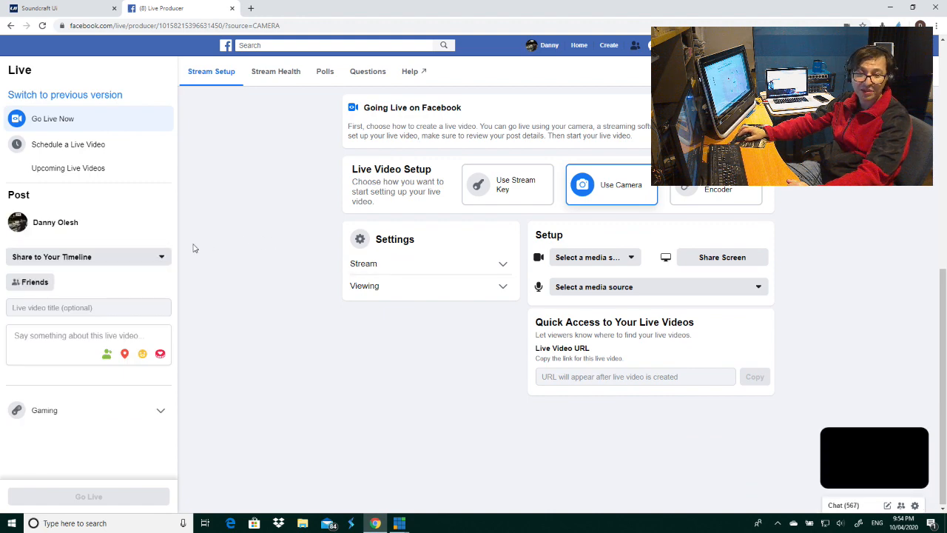
{"action": "mouse_move", "coordinate": [109, 257]}
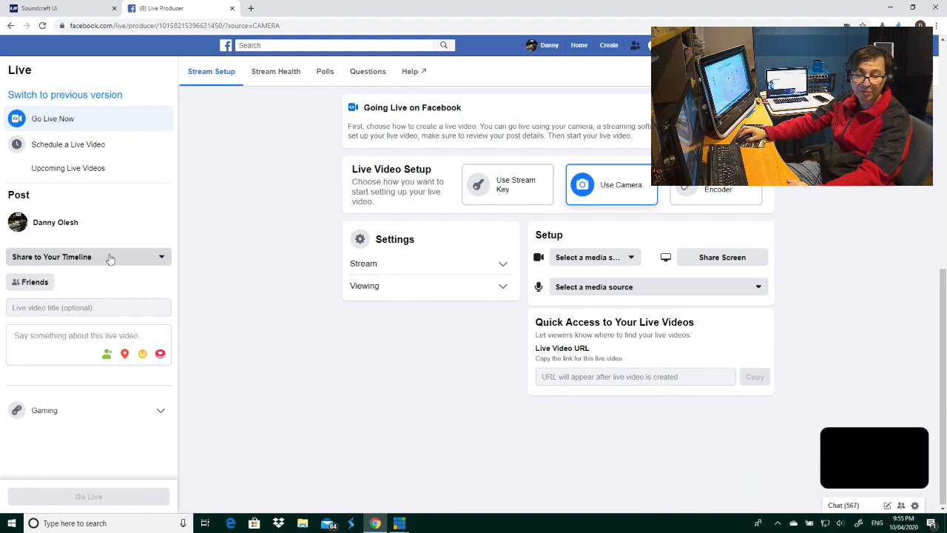
{"action": "left_click", "coordinate": [87, 256]}
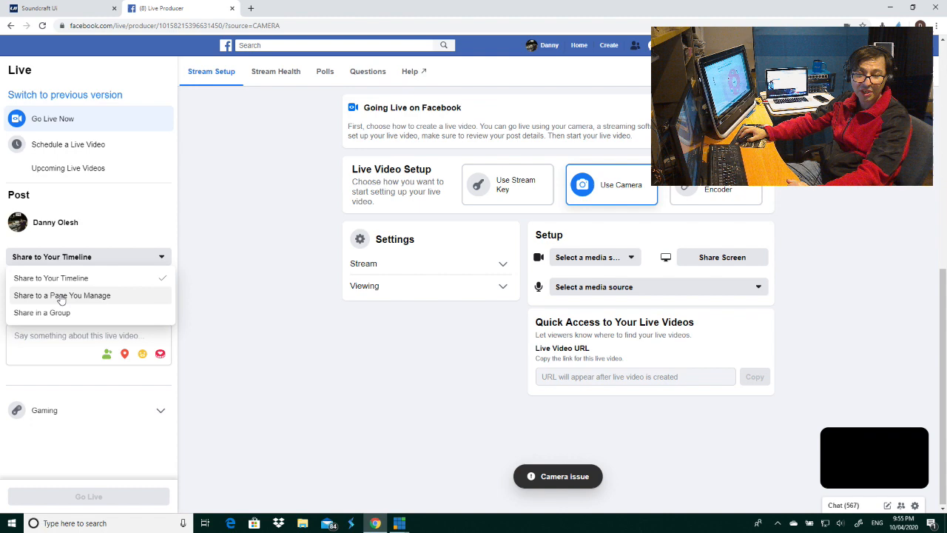
{"action": "mouse_move", "coordinate": [50, 313]}
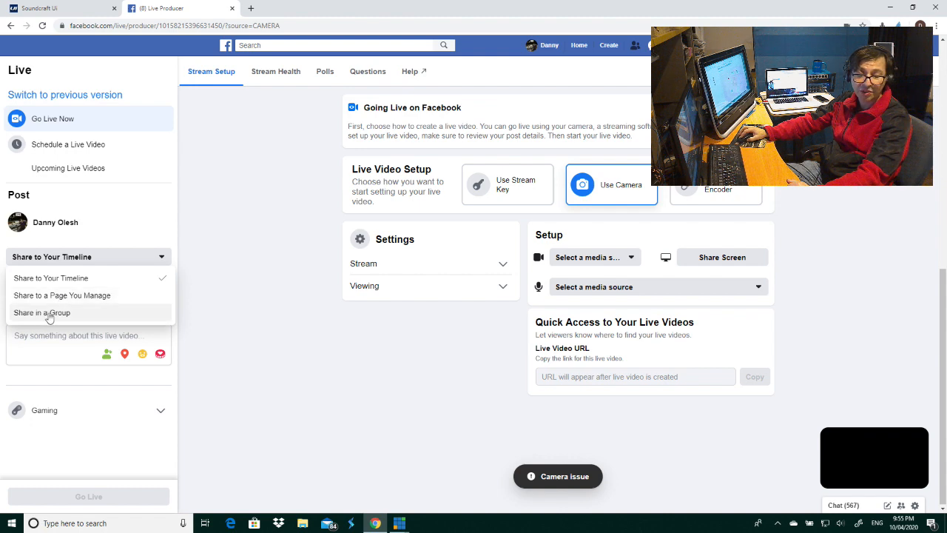